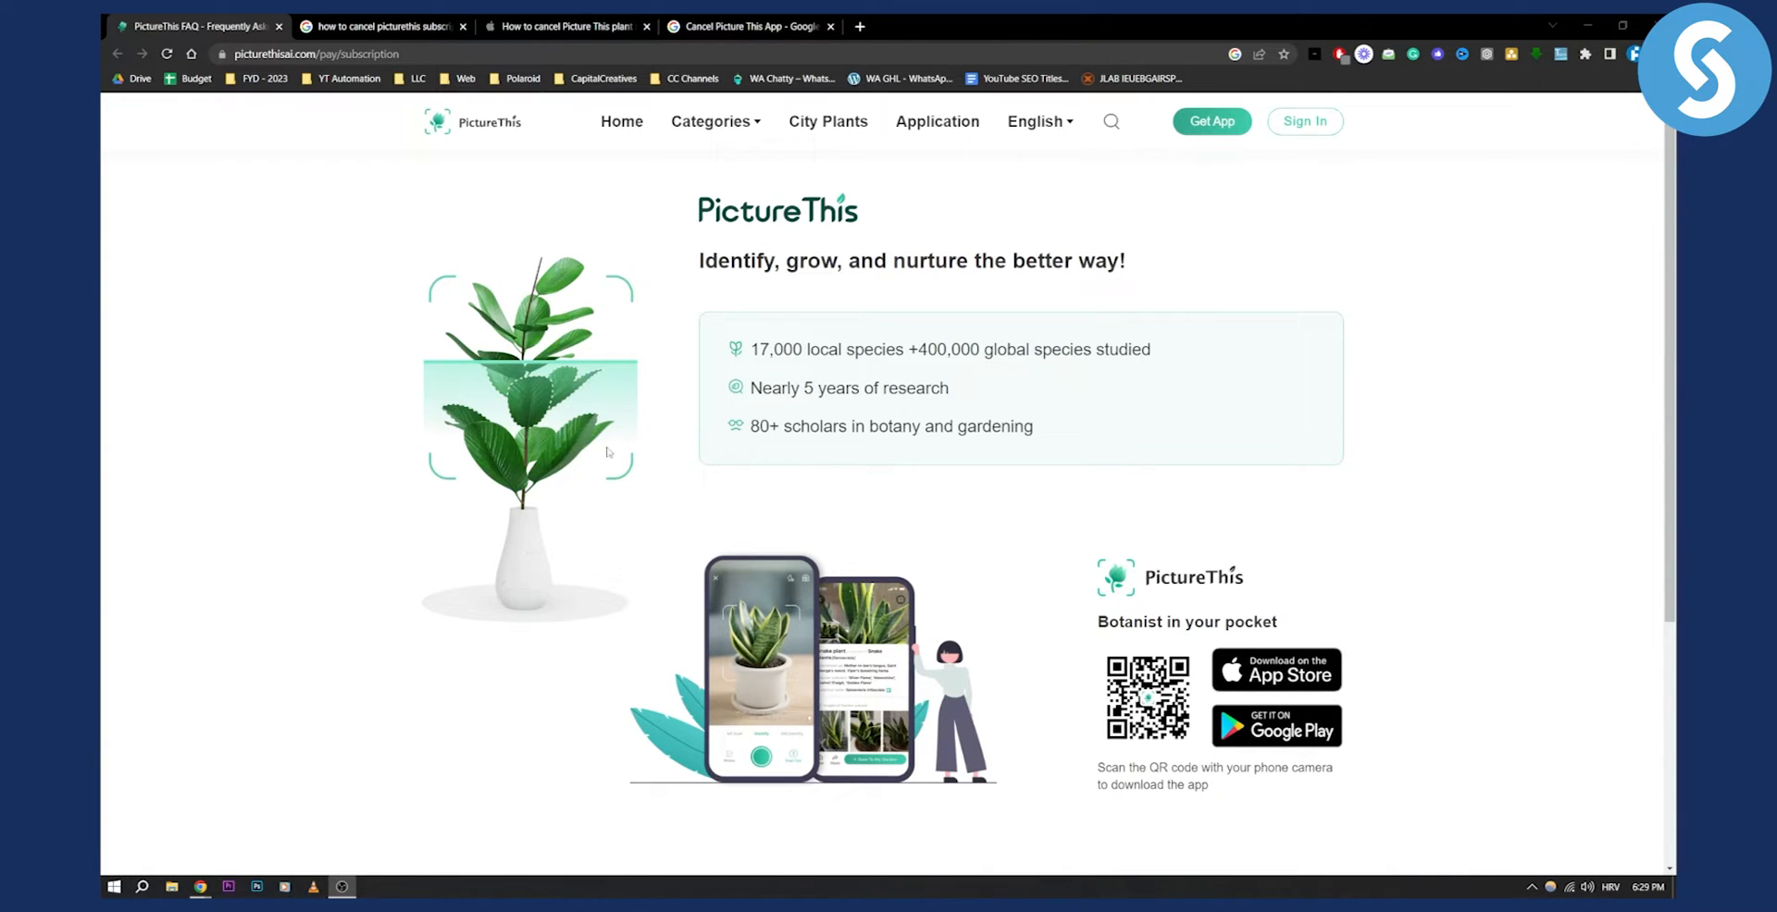
Switch to the Apple Support Community thread and scroll to the recommended answer on cancelling.
{"action": "left_click", "coordinate": [563, 26]}
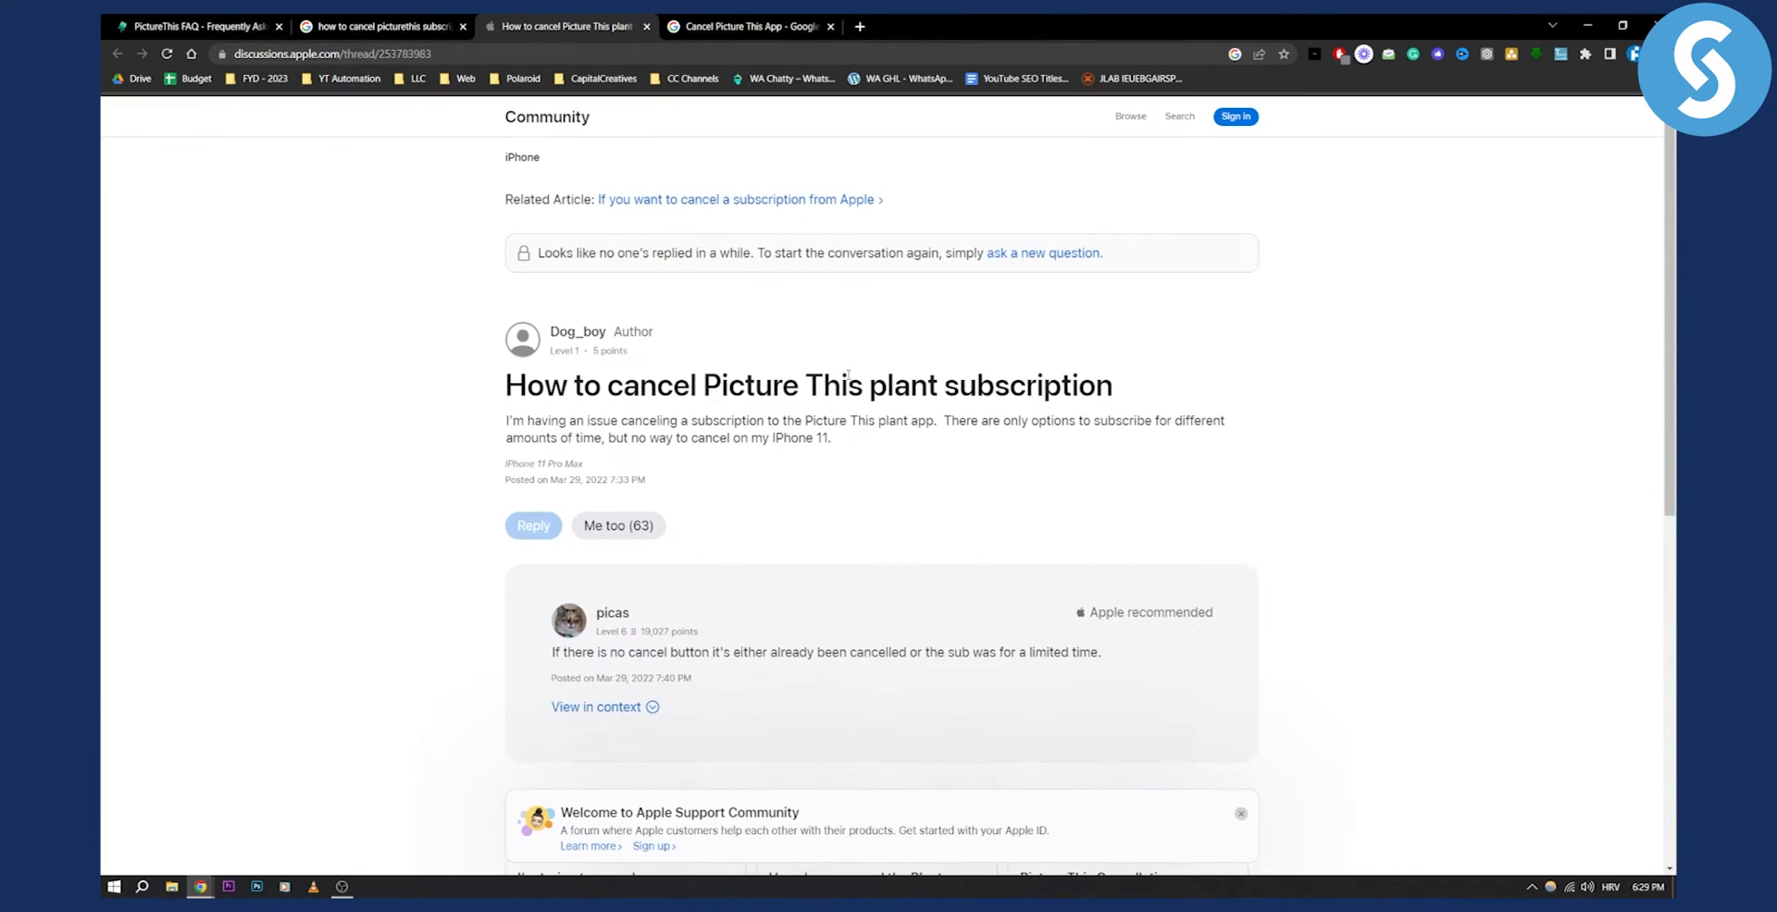
{"action": "scroll", "scroll_direction": "down", "scroll_amount": 3}
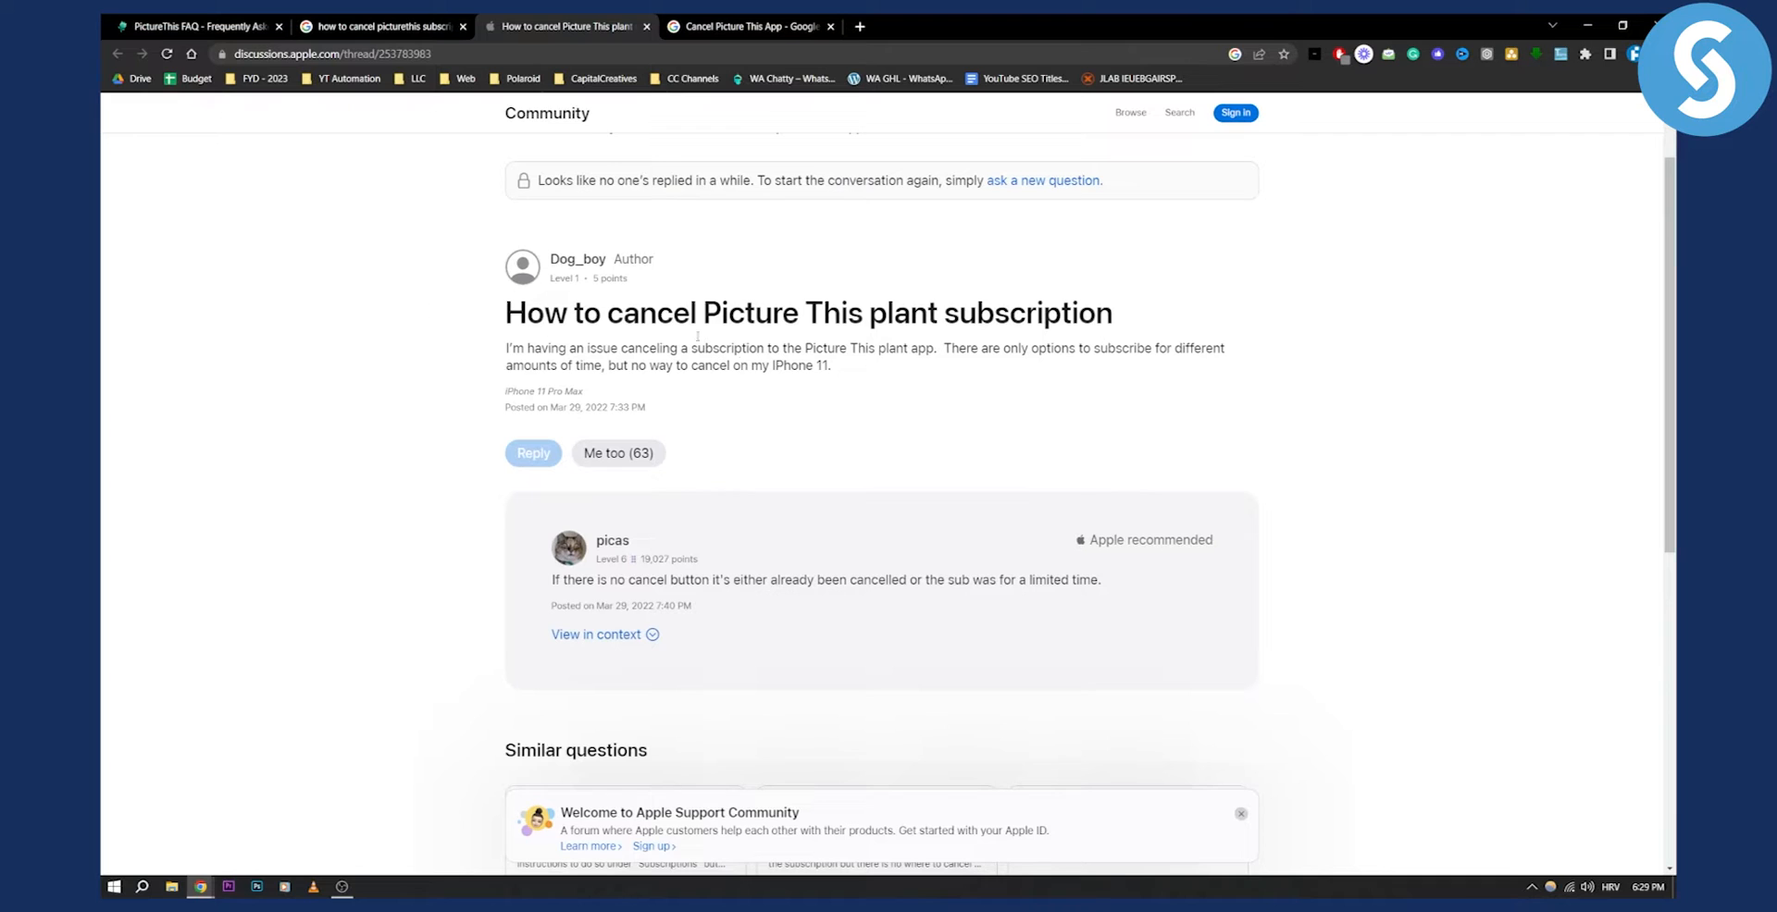
{"action": "mouse_move", "coordinate": [918, 379]}
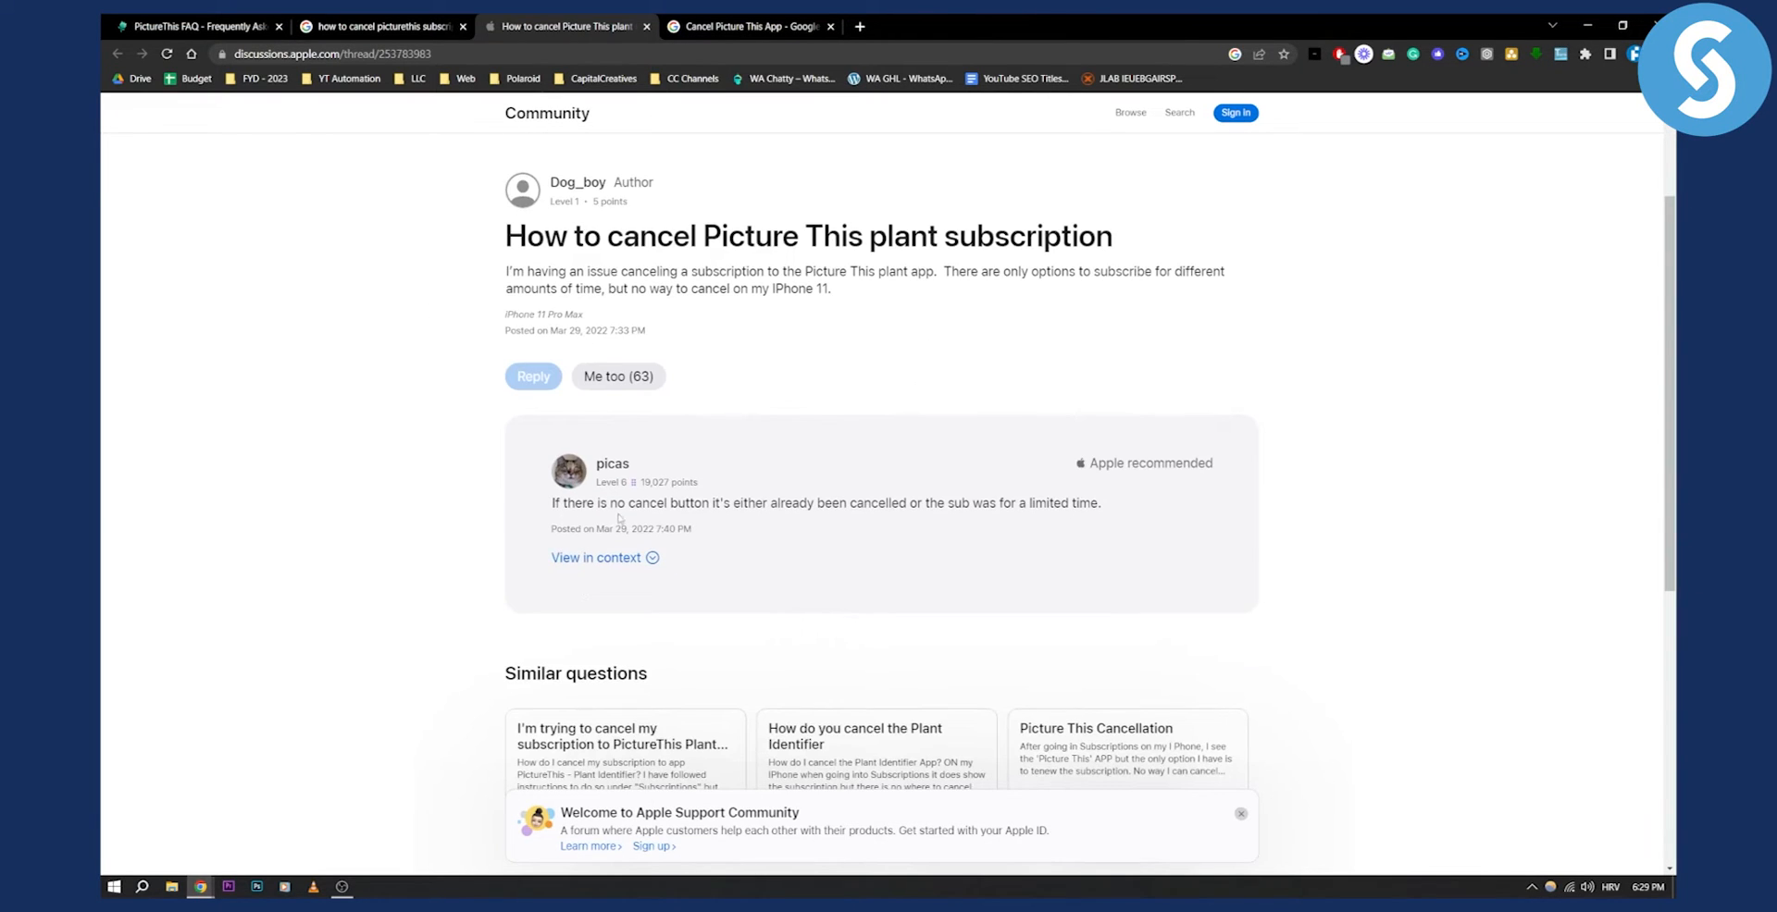
{"action": "mouse_move", "coordinate": [754, 501]}
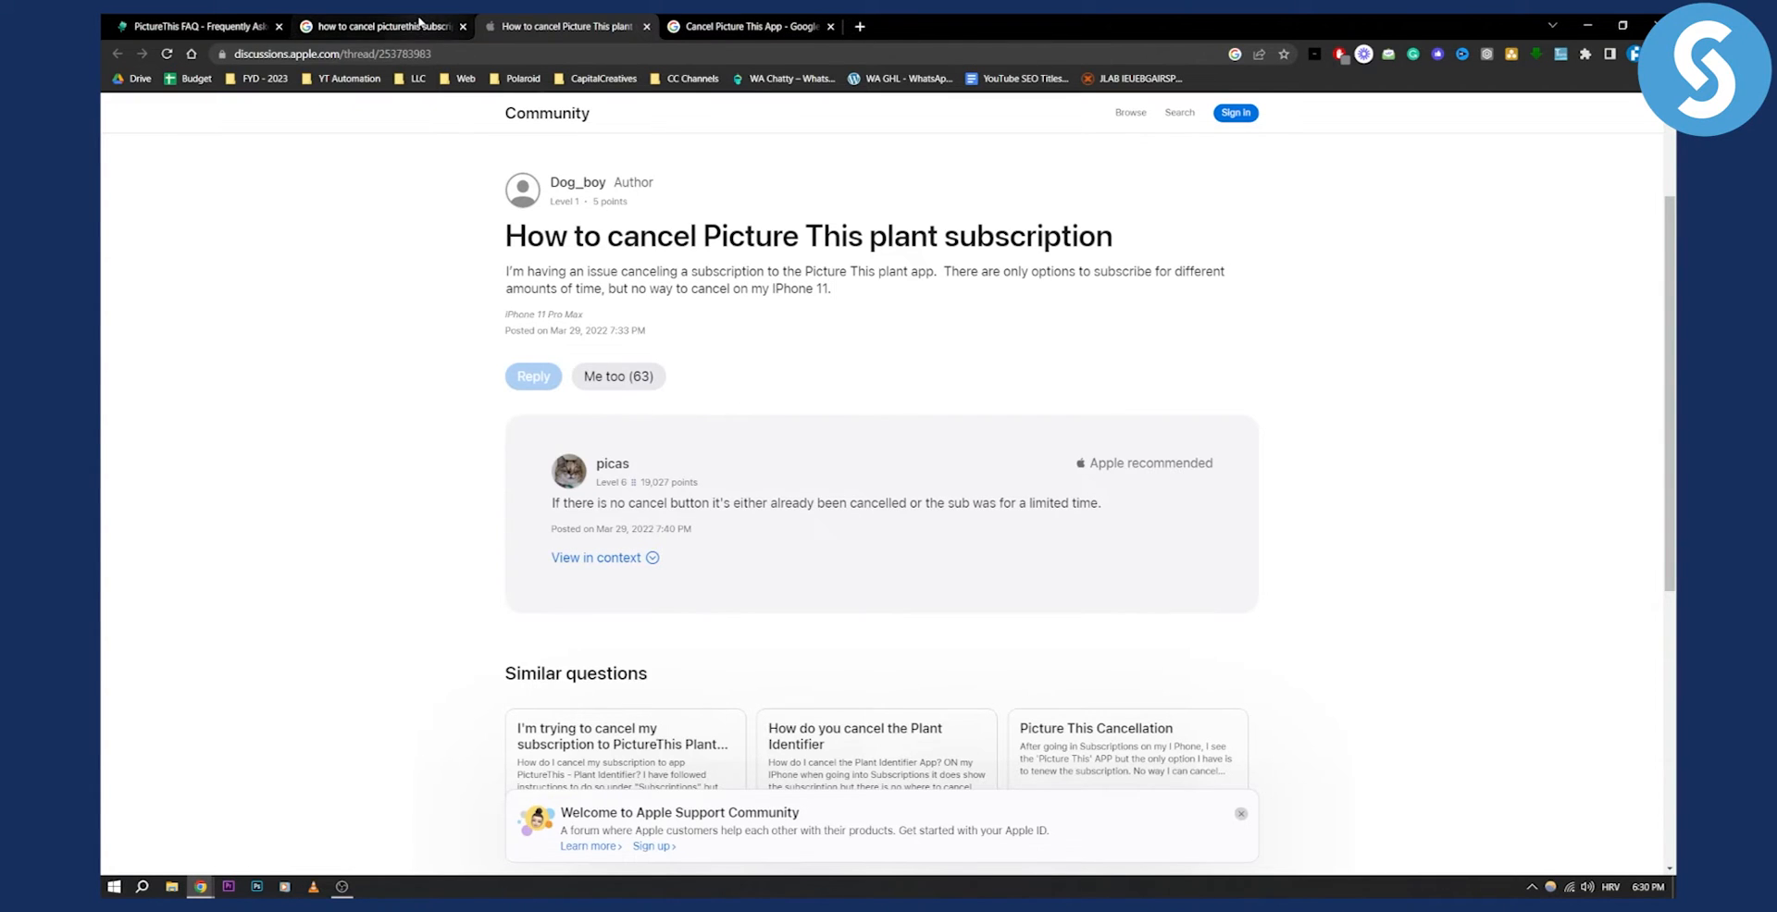
Return to the PictureThis subscription page in the first browser tab.
{"action": "left_click", "coordinate": [379, 26]}
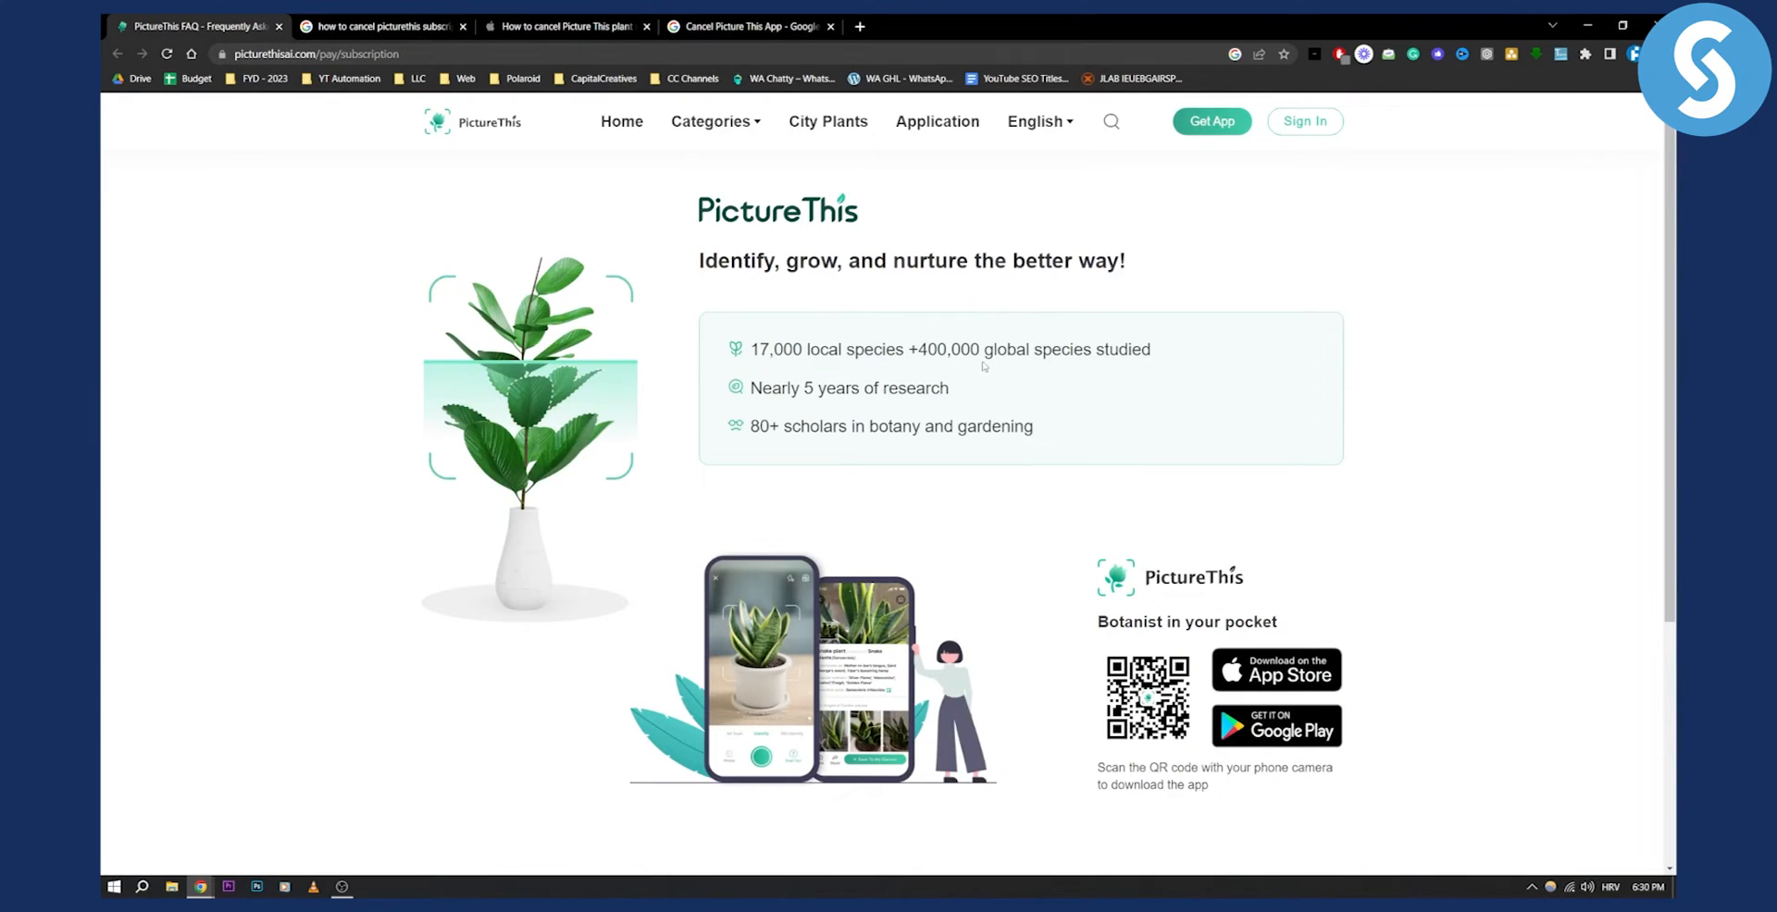
{"action": "mouse_move", "coordinate": [1309, 701]}
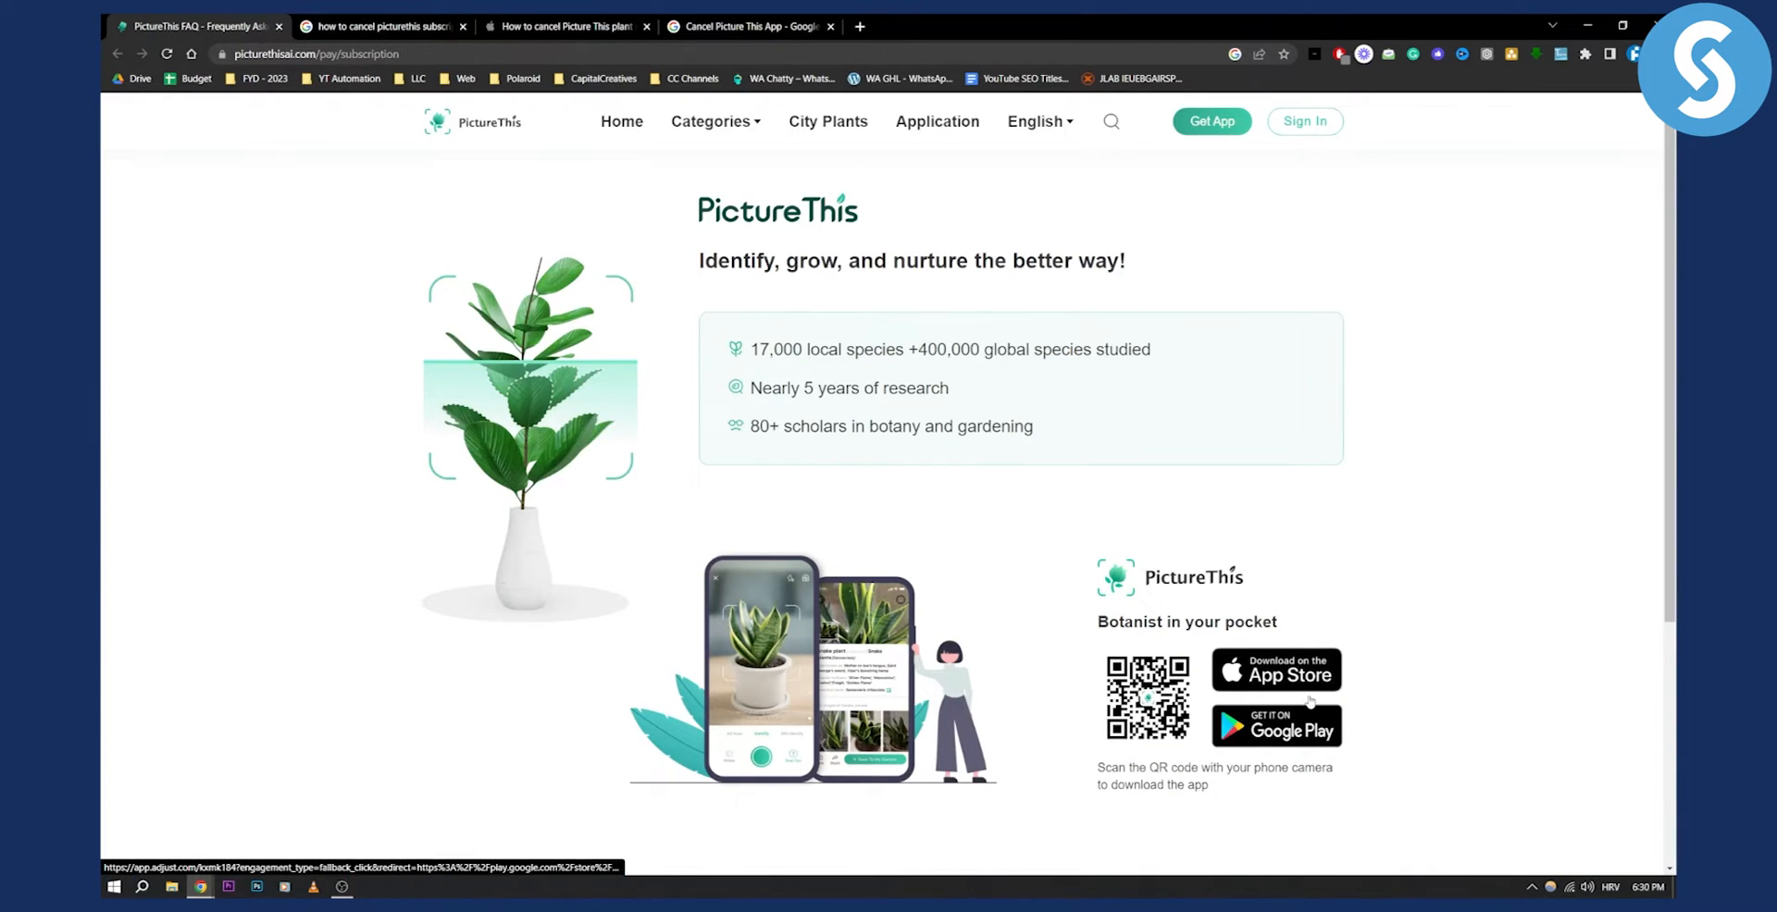
{"action": "mouse_move", "coordinate": [1275, 727]}
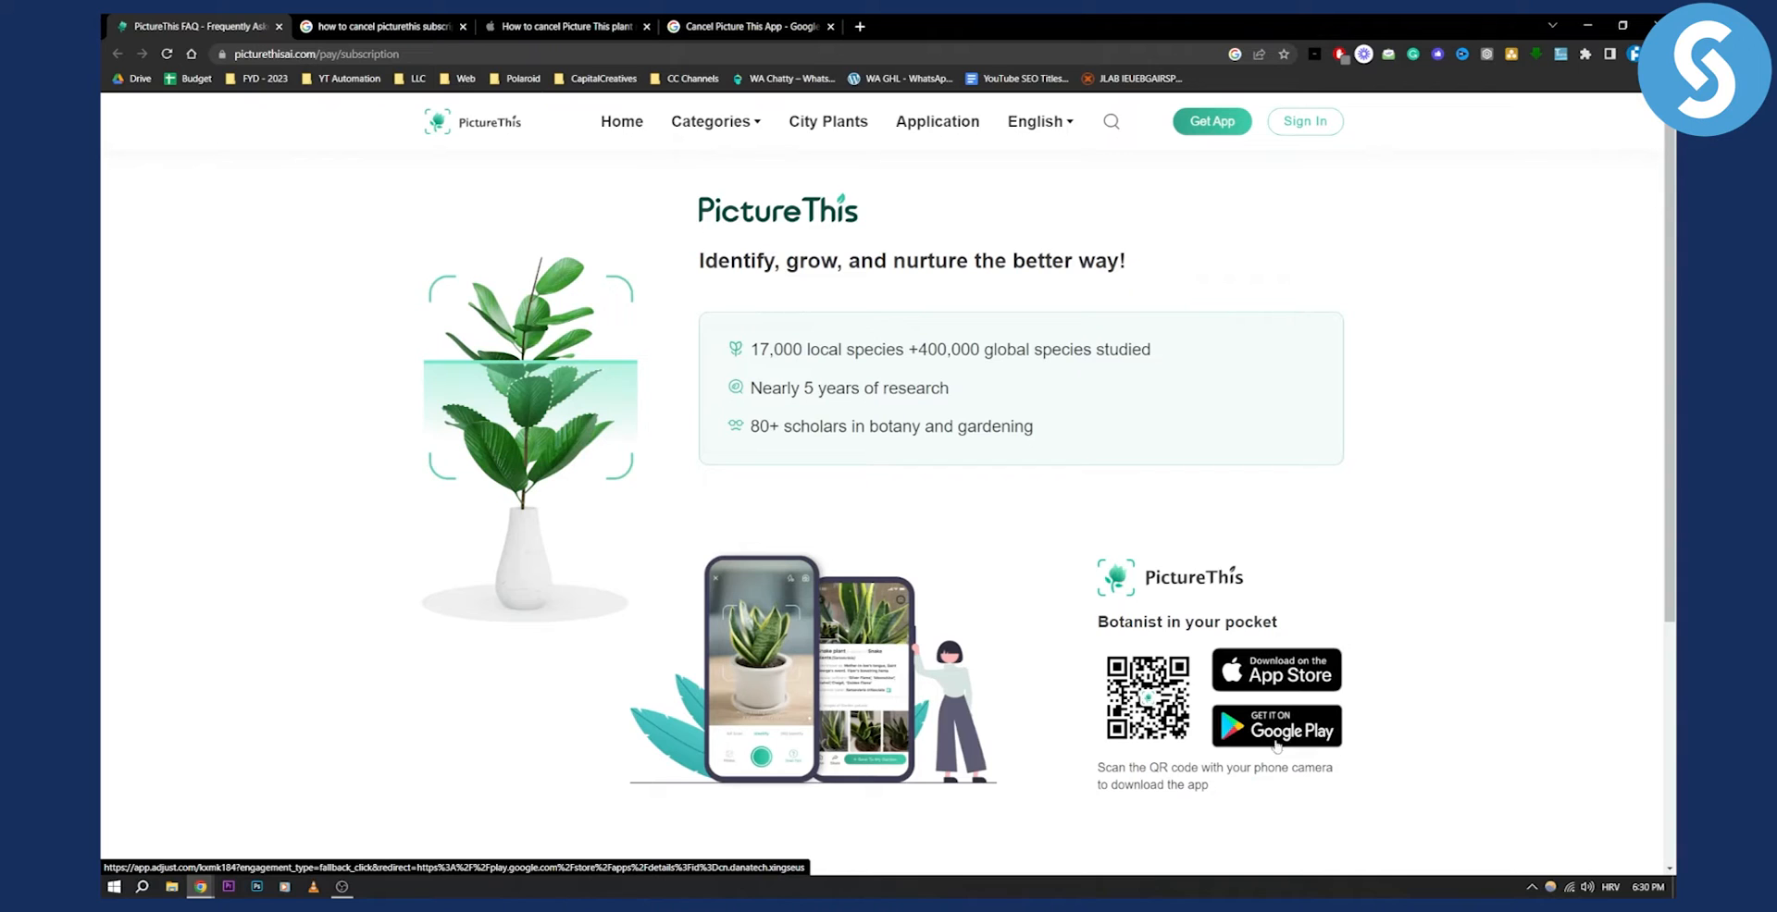
{"action": "mouse_move", "coordinate": [1283, 687]}
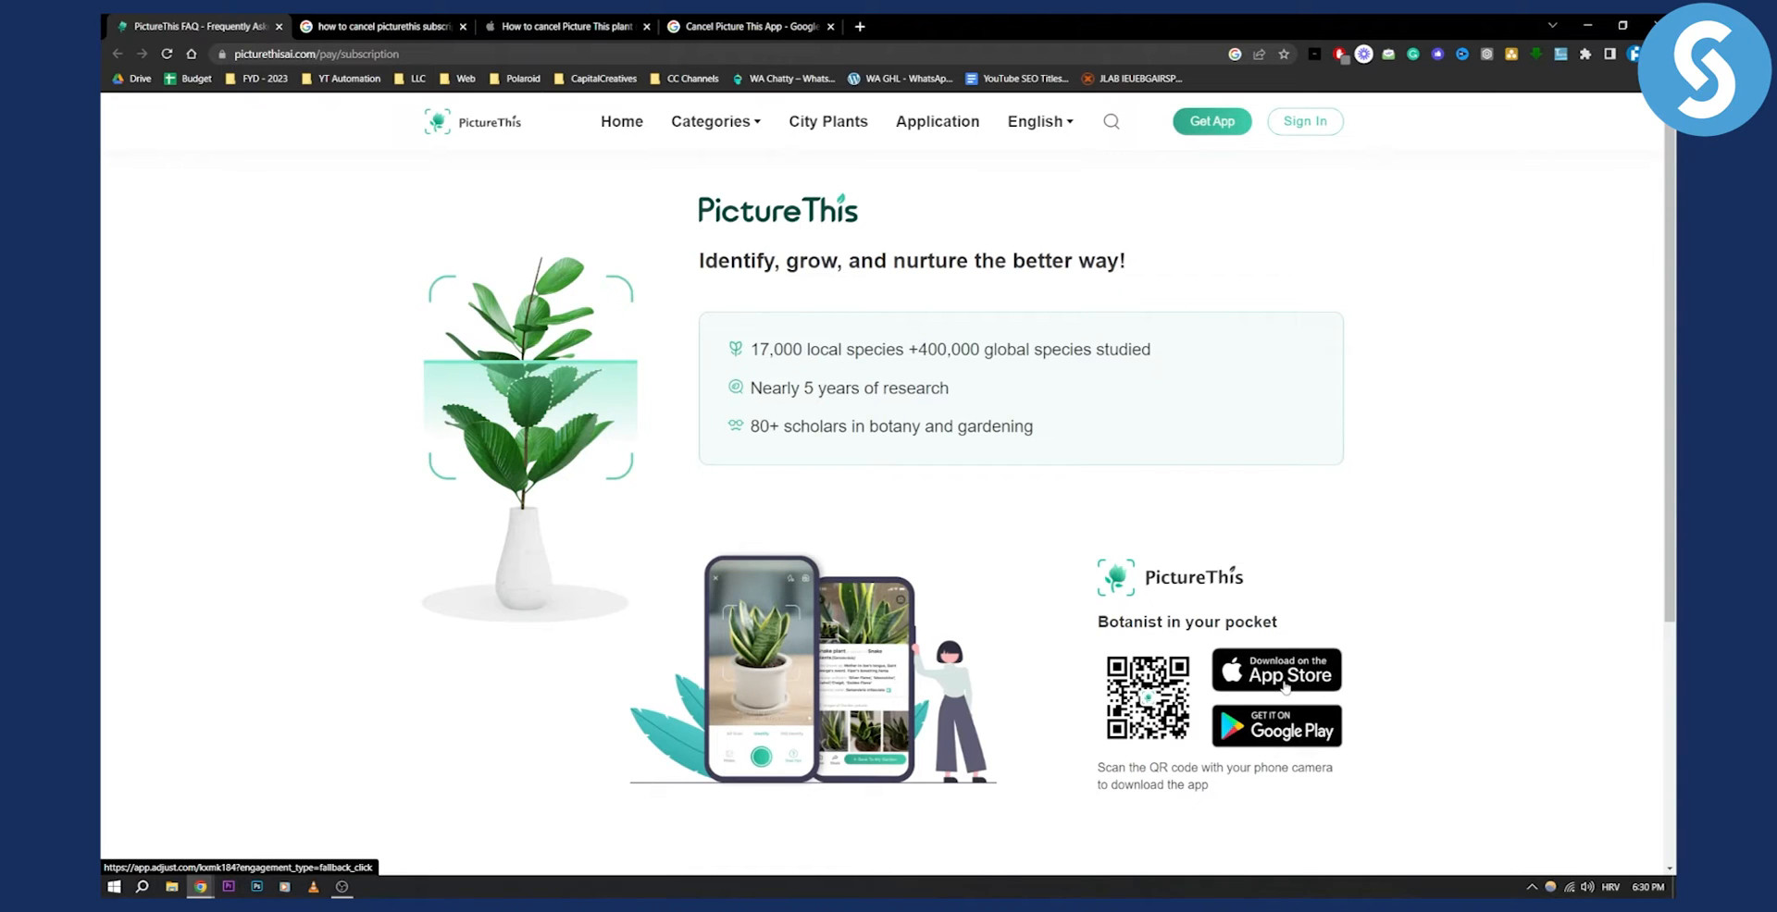
{"action": "mouse_move", "coordinate": [1276, 670]}
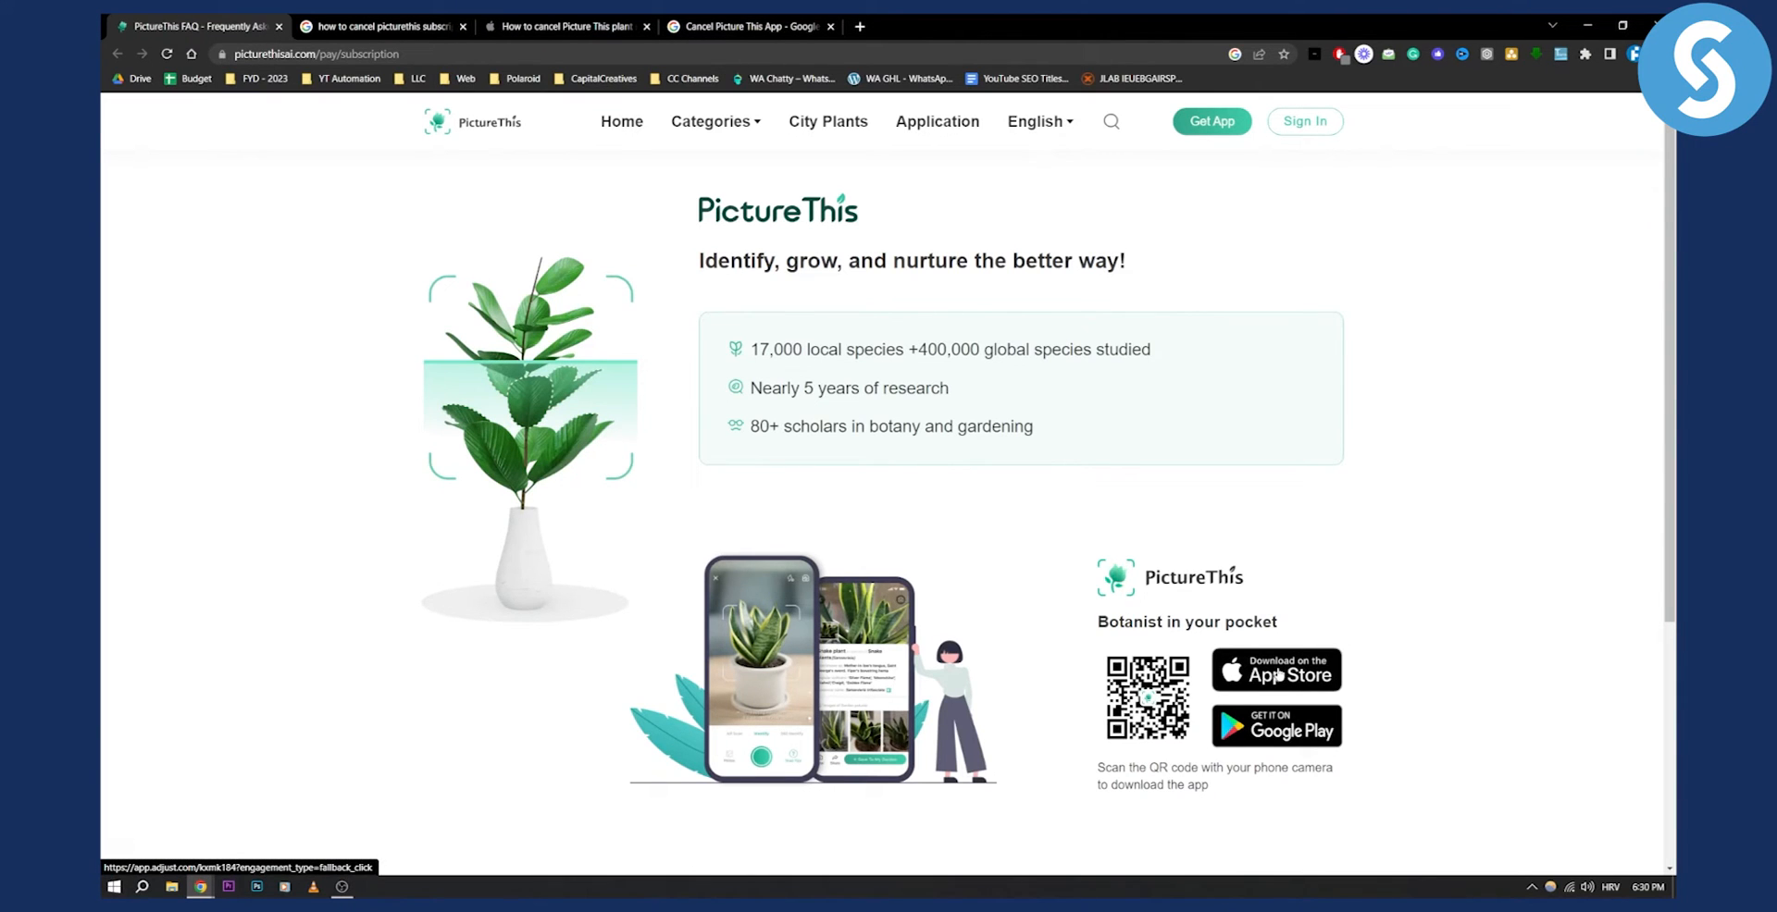
Scroll to the footer's Help & Support contact email, then back up to the plant tagline.
{"action": "scroll", "scroll_direction": "down", "scroll_amount": 3}
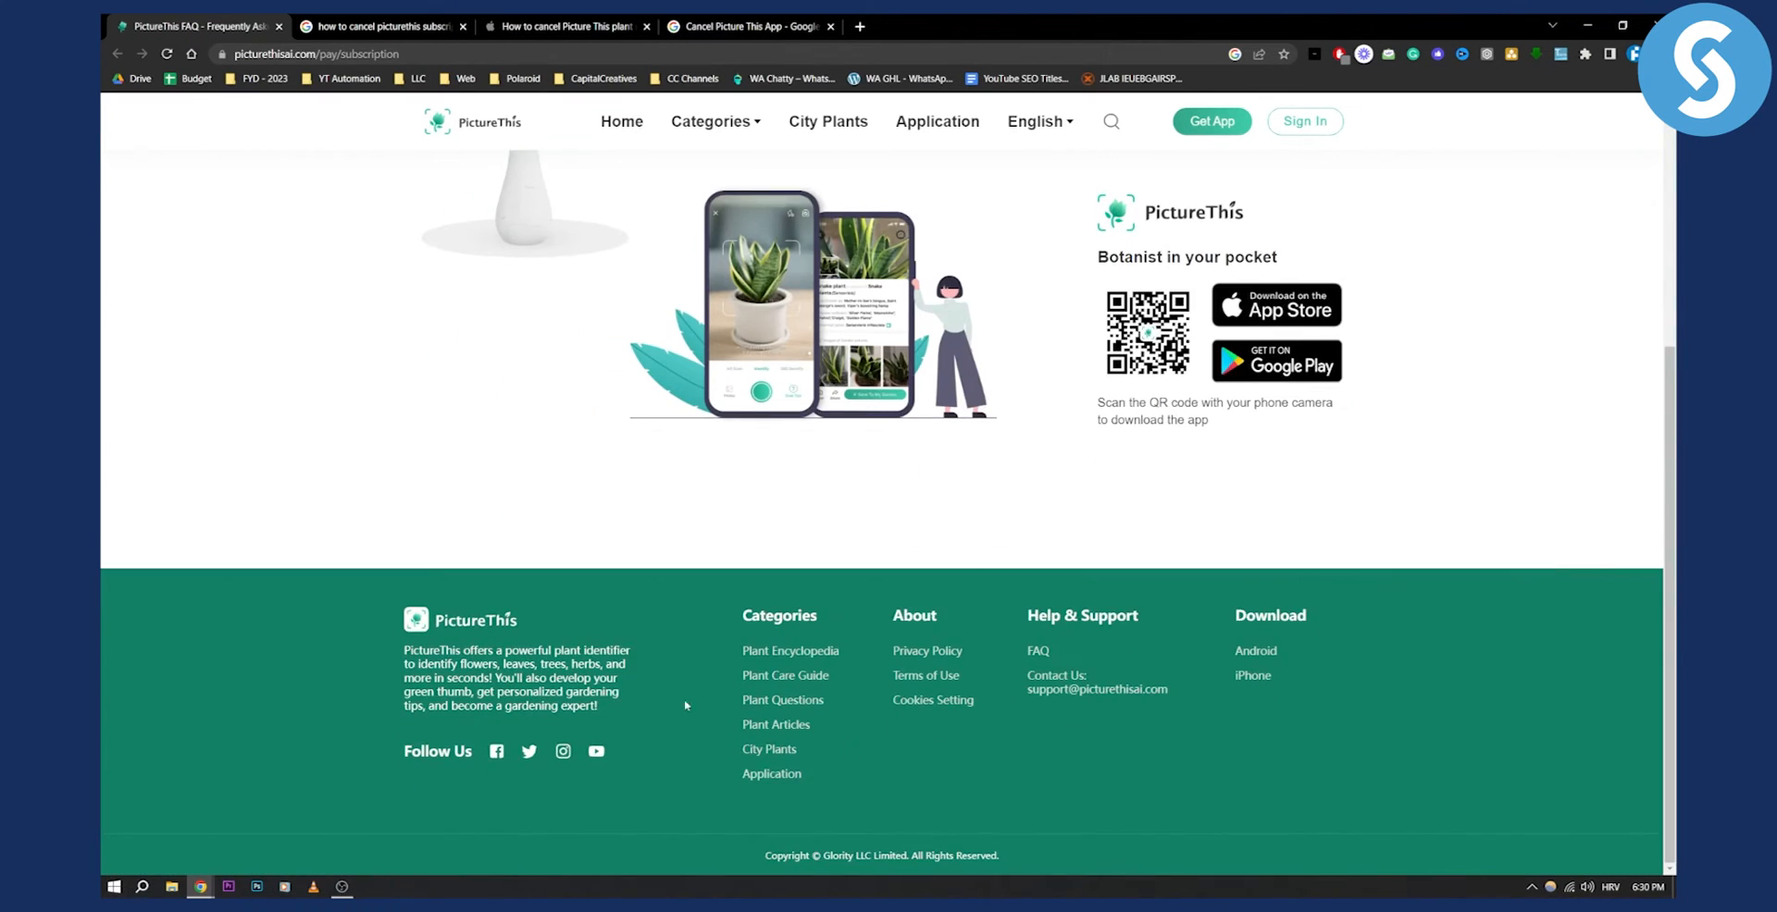
{"action": "mouse_move", "coordinate": [1095, 690]}
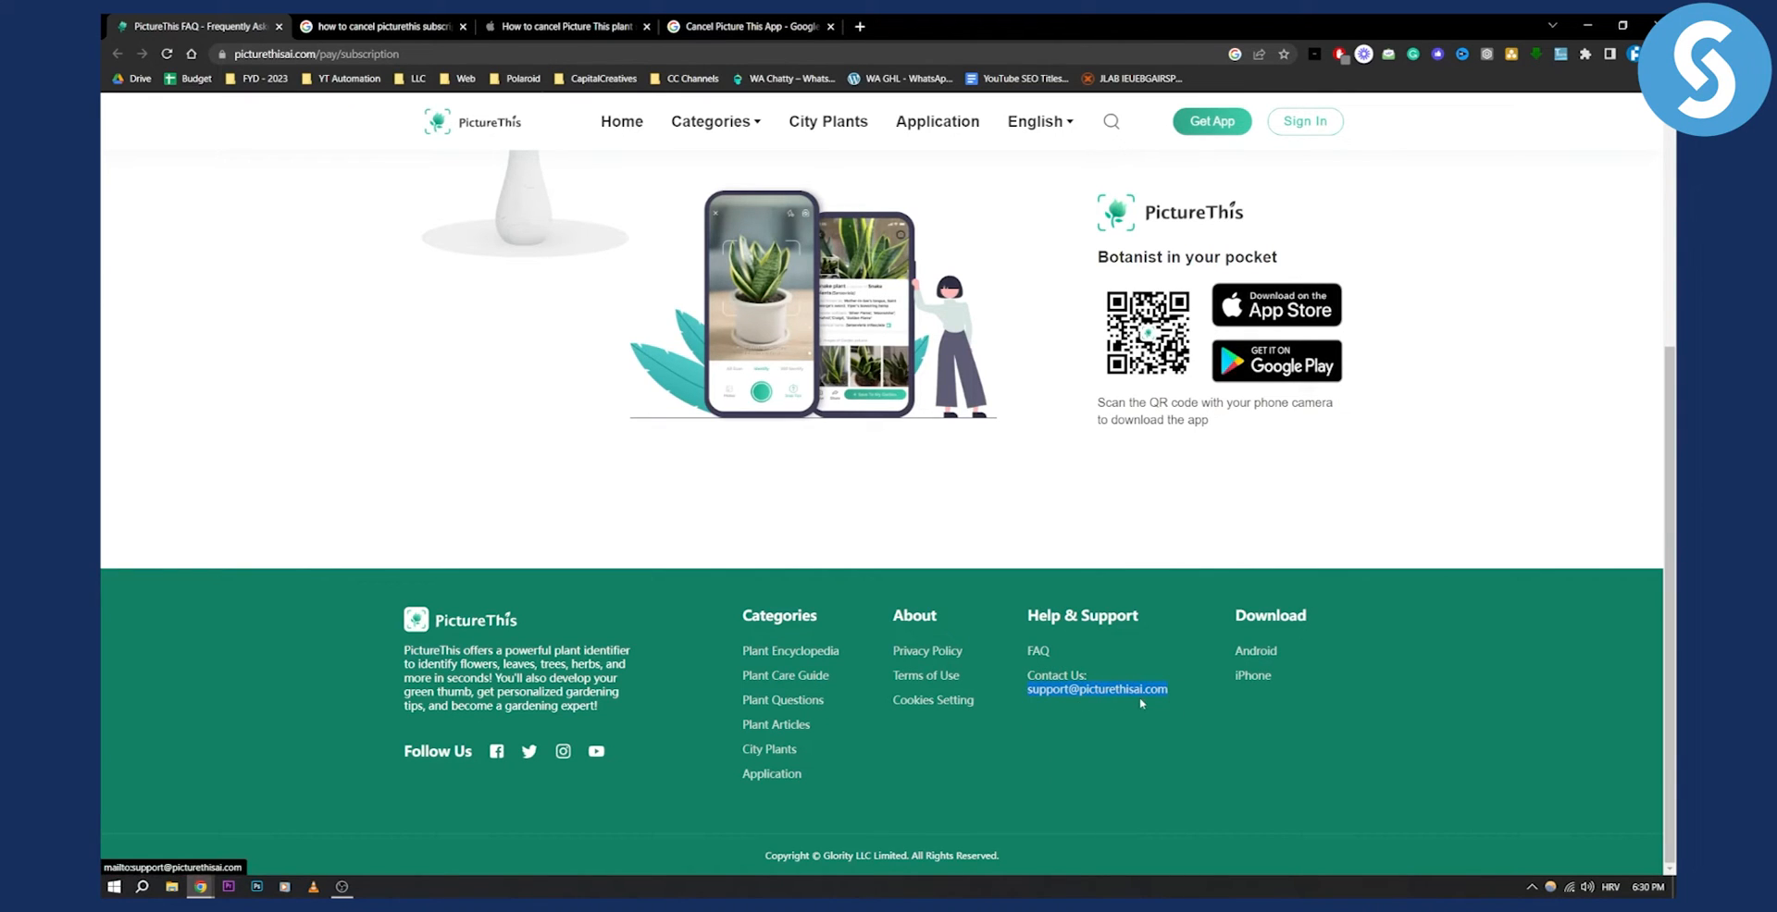
{"action": "mouse_move", "coordinate": [1141, 707]}
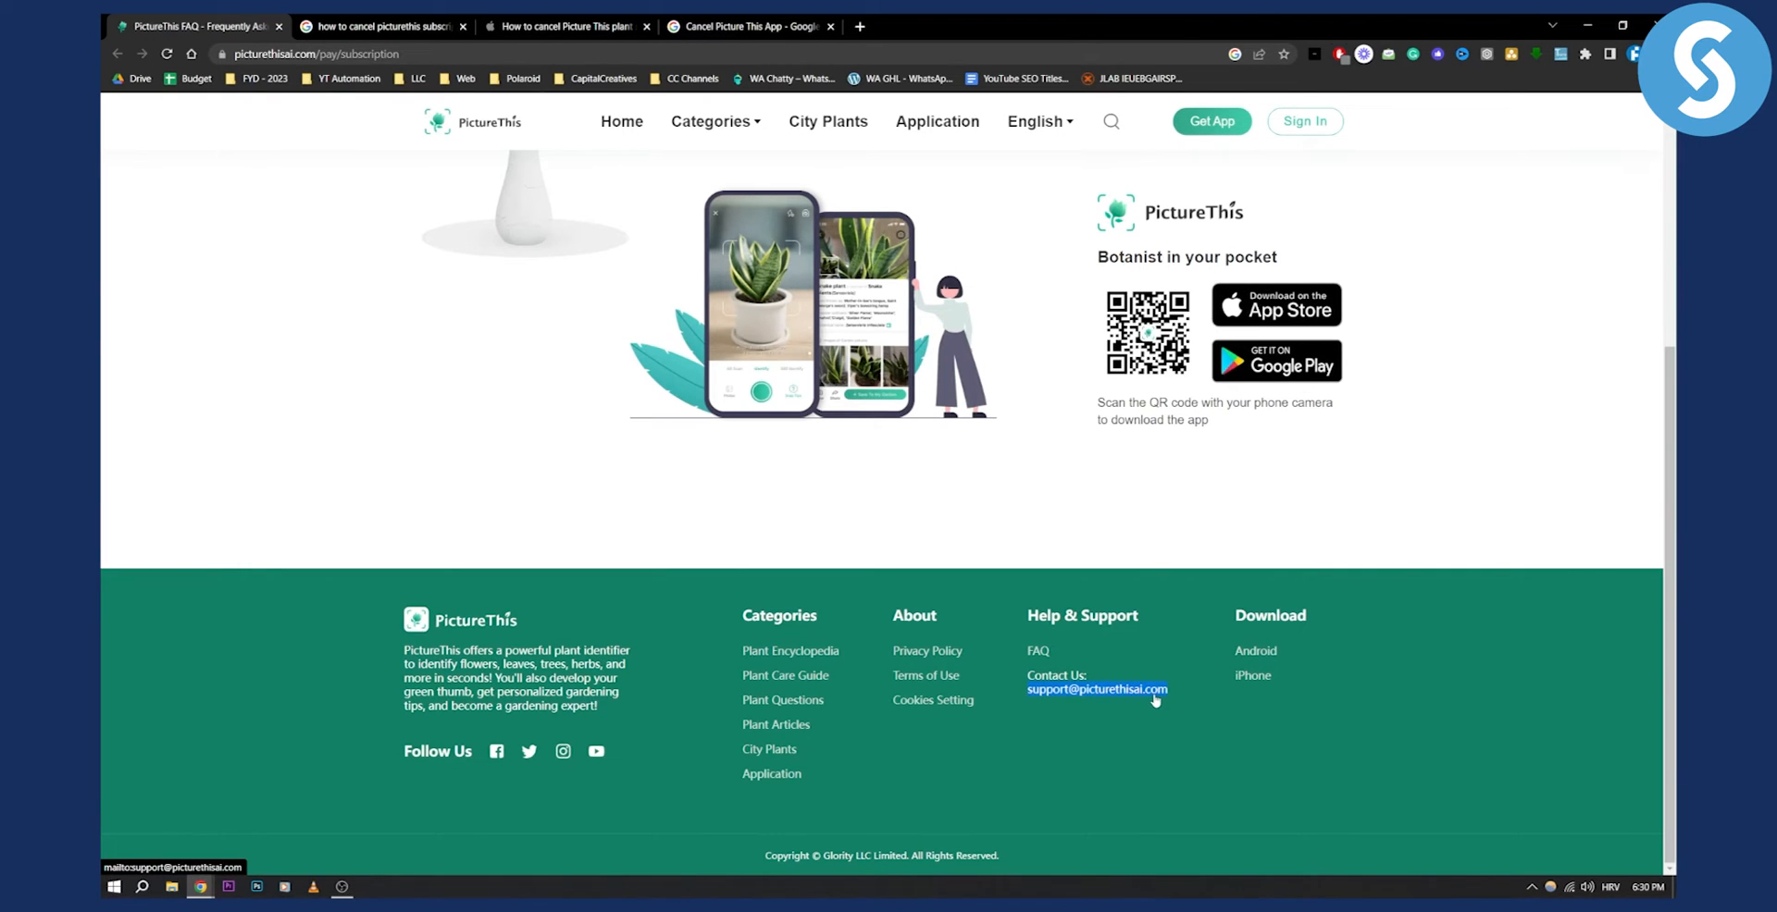
{"action": "scroll", "scroll_direction": "up", "scroll_amount": 3}
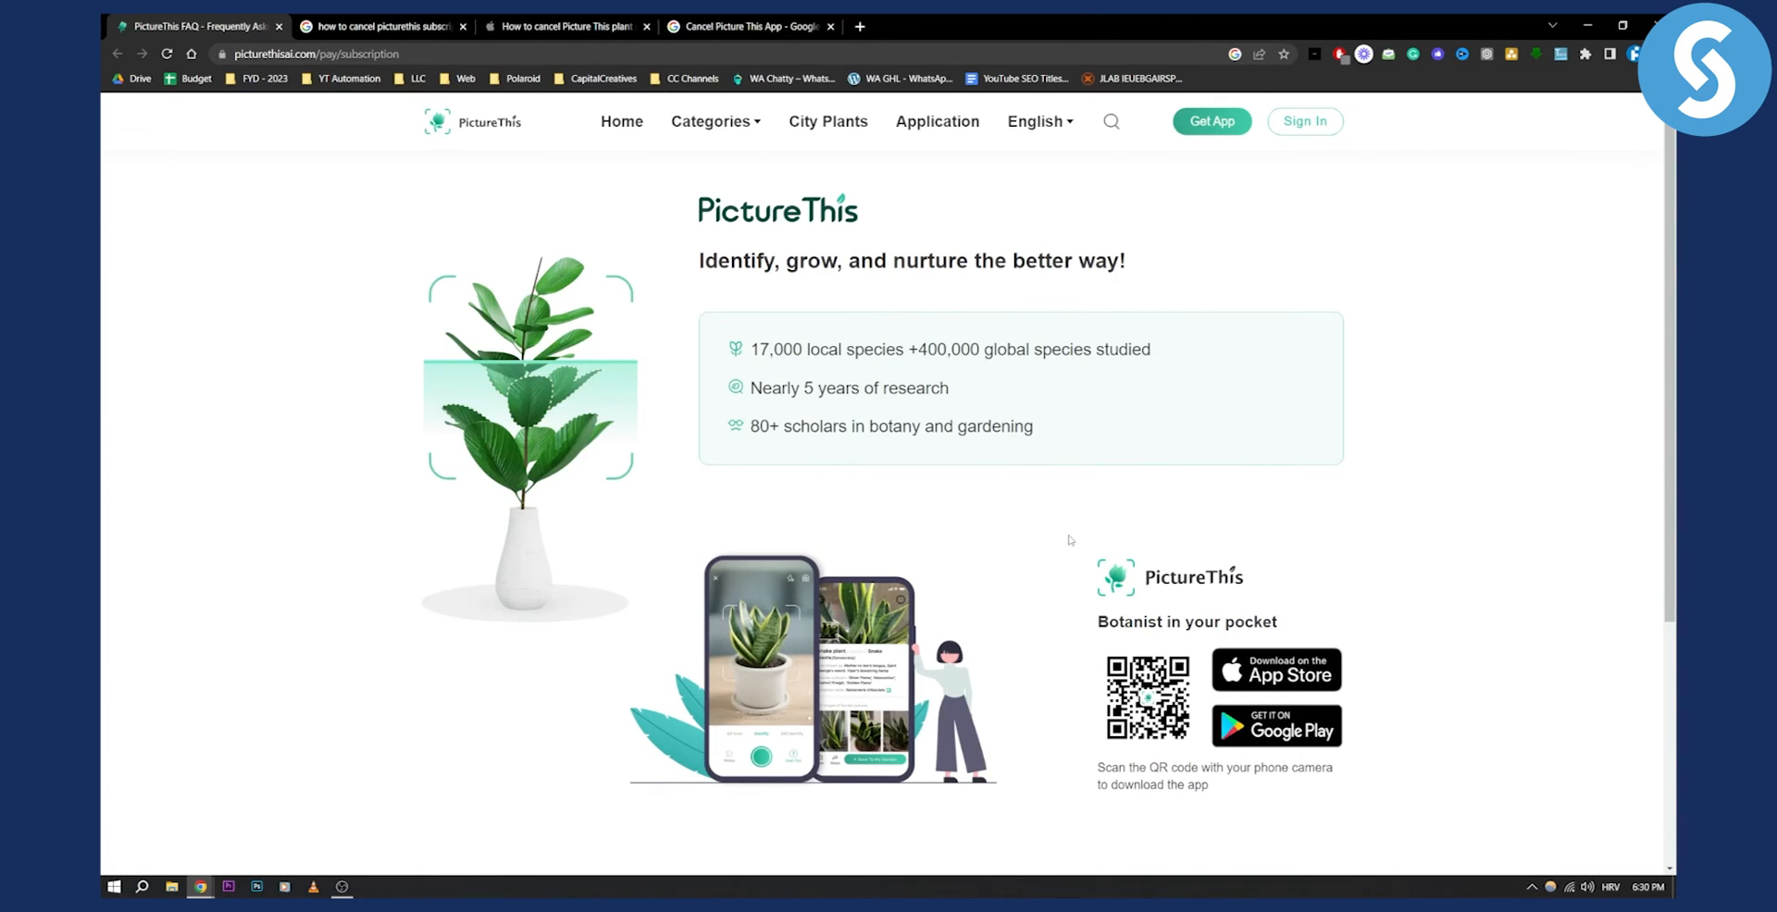
{"action": "mouse_move", "coordinate": [981, 500]}
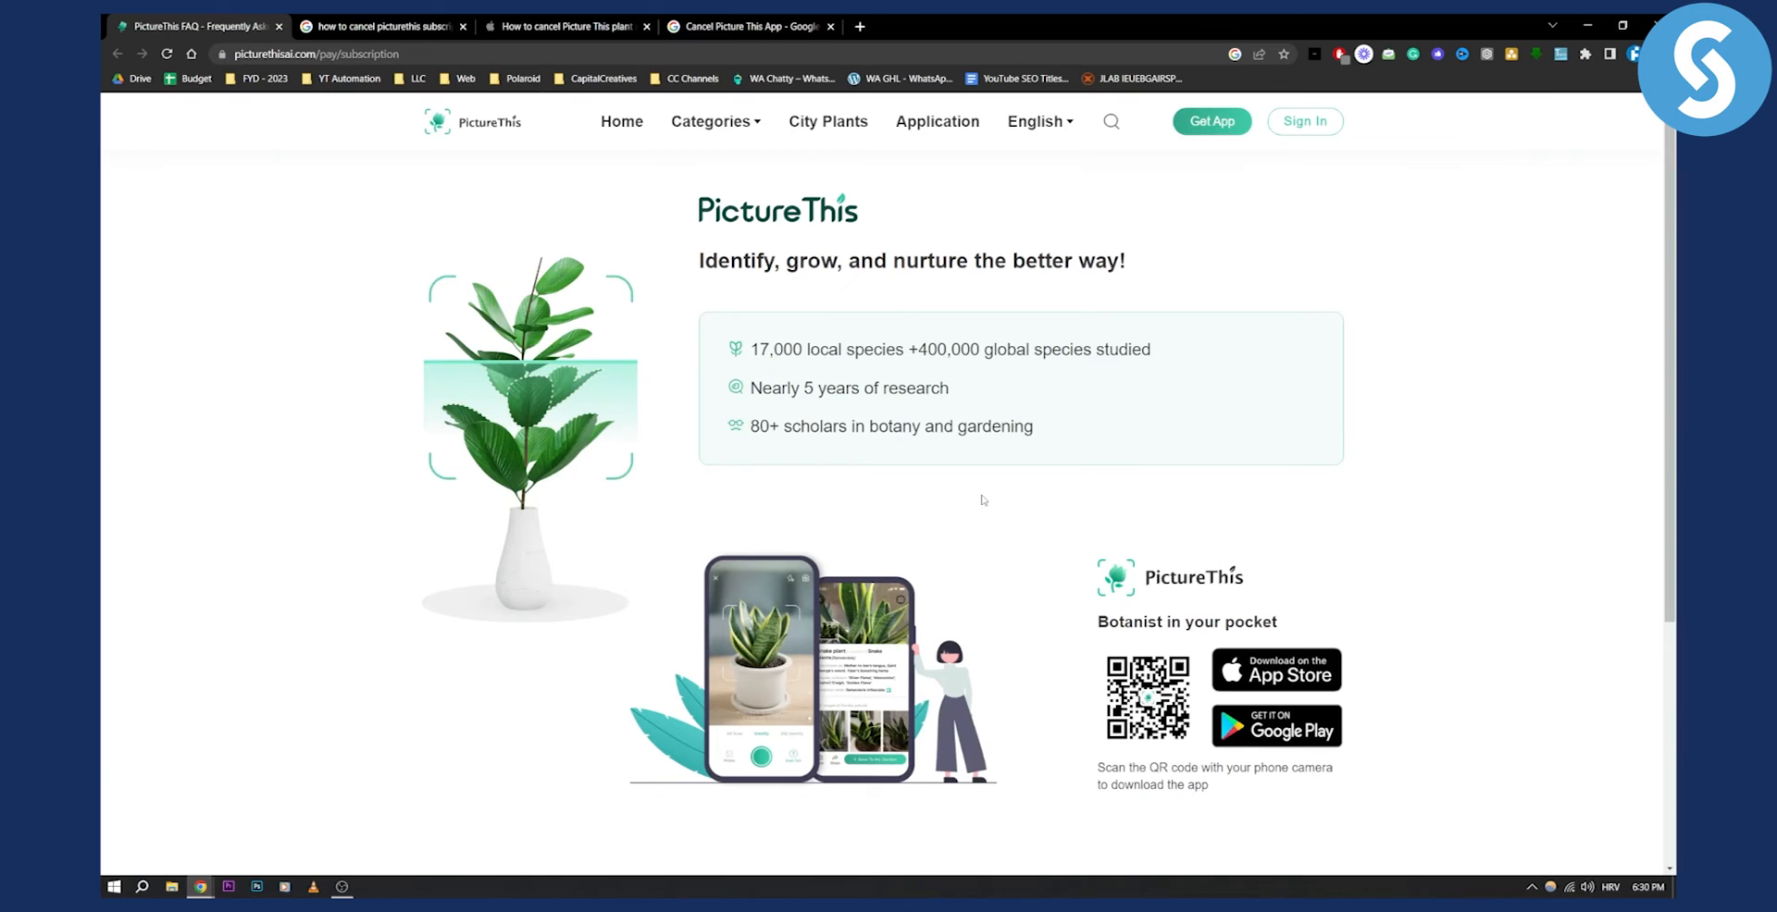